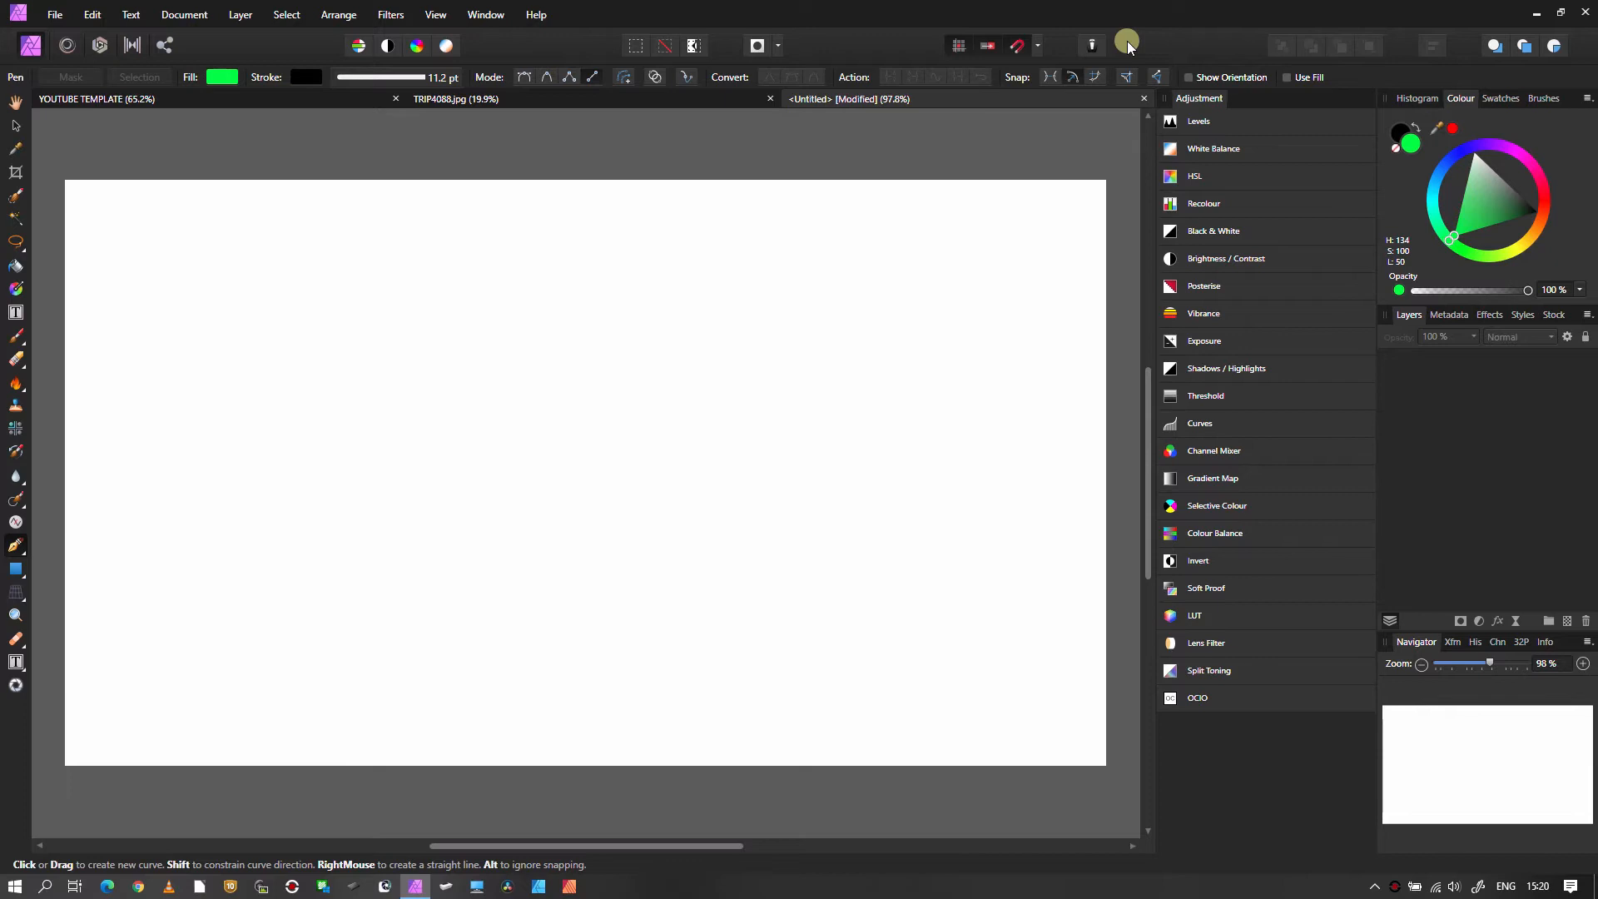
mouse_move(1089, 46)
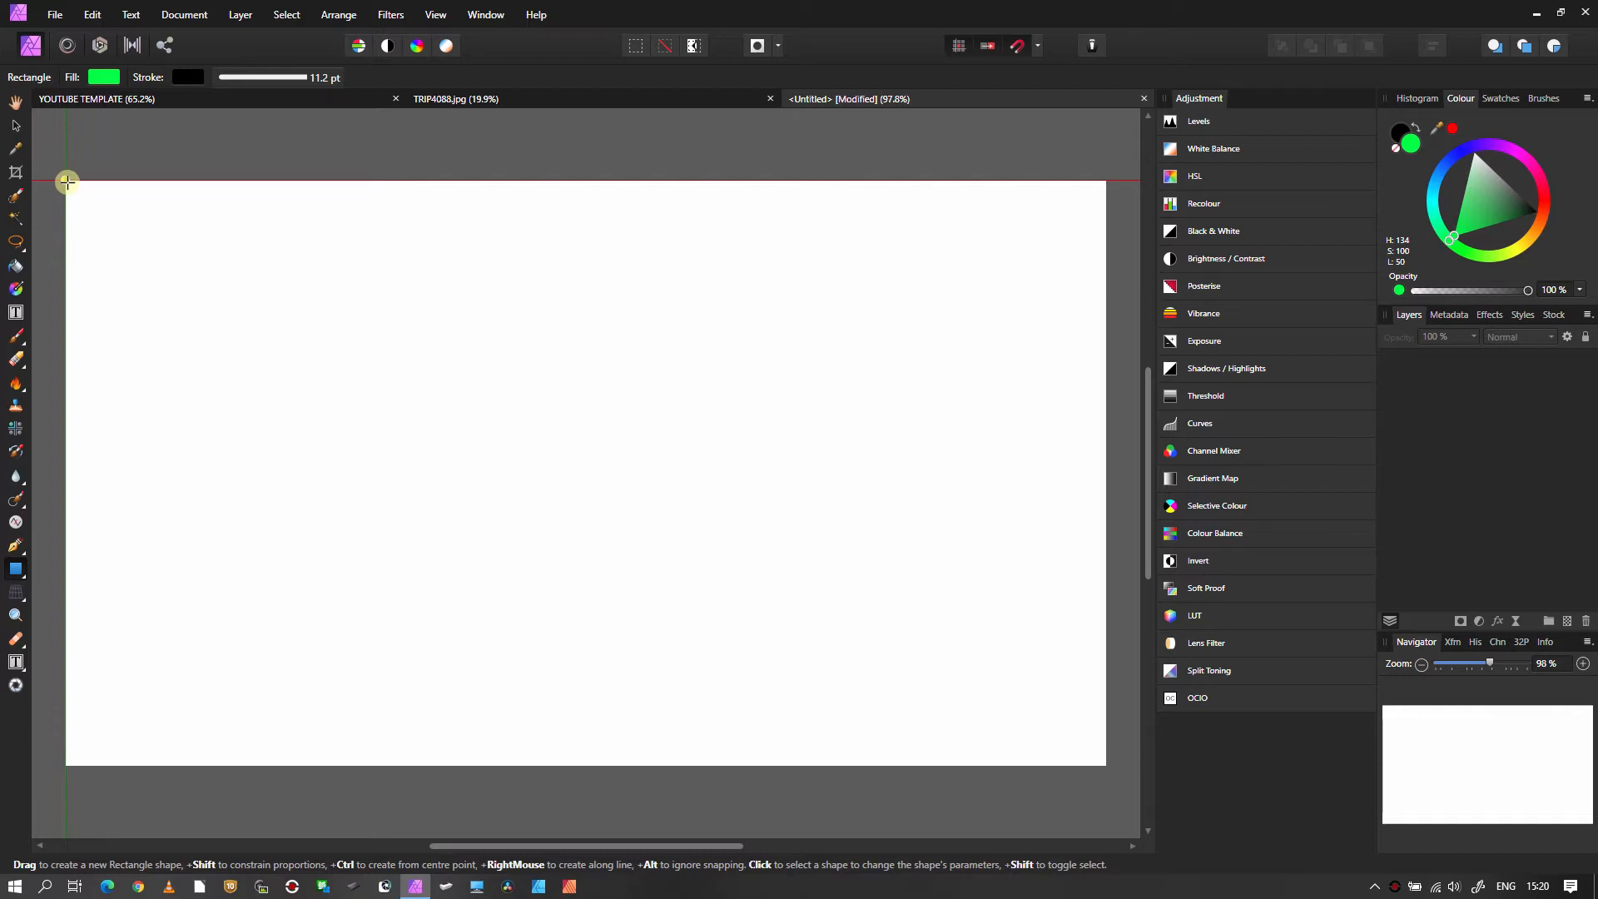
- Fill the canvas with a green rectangle and draw a horizontal black line across its upper area
left_click_drag(66, 181, 1106, 759)
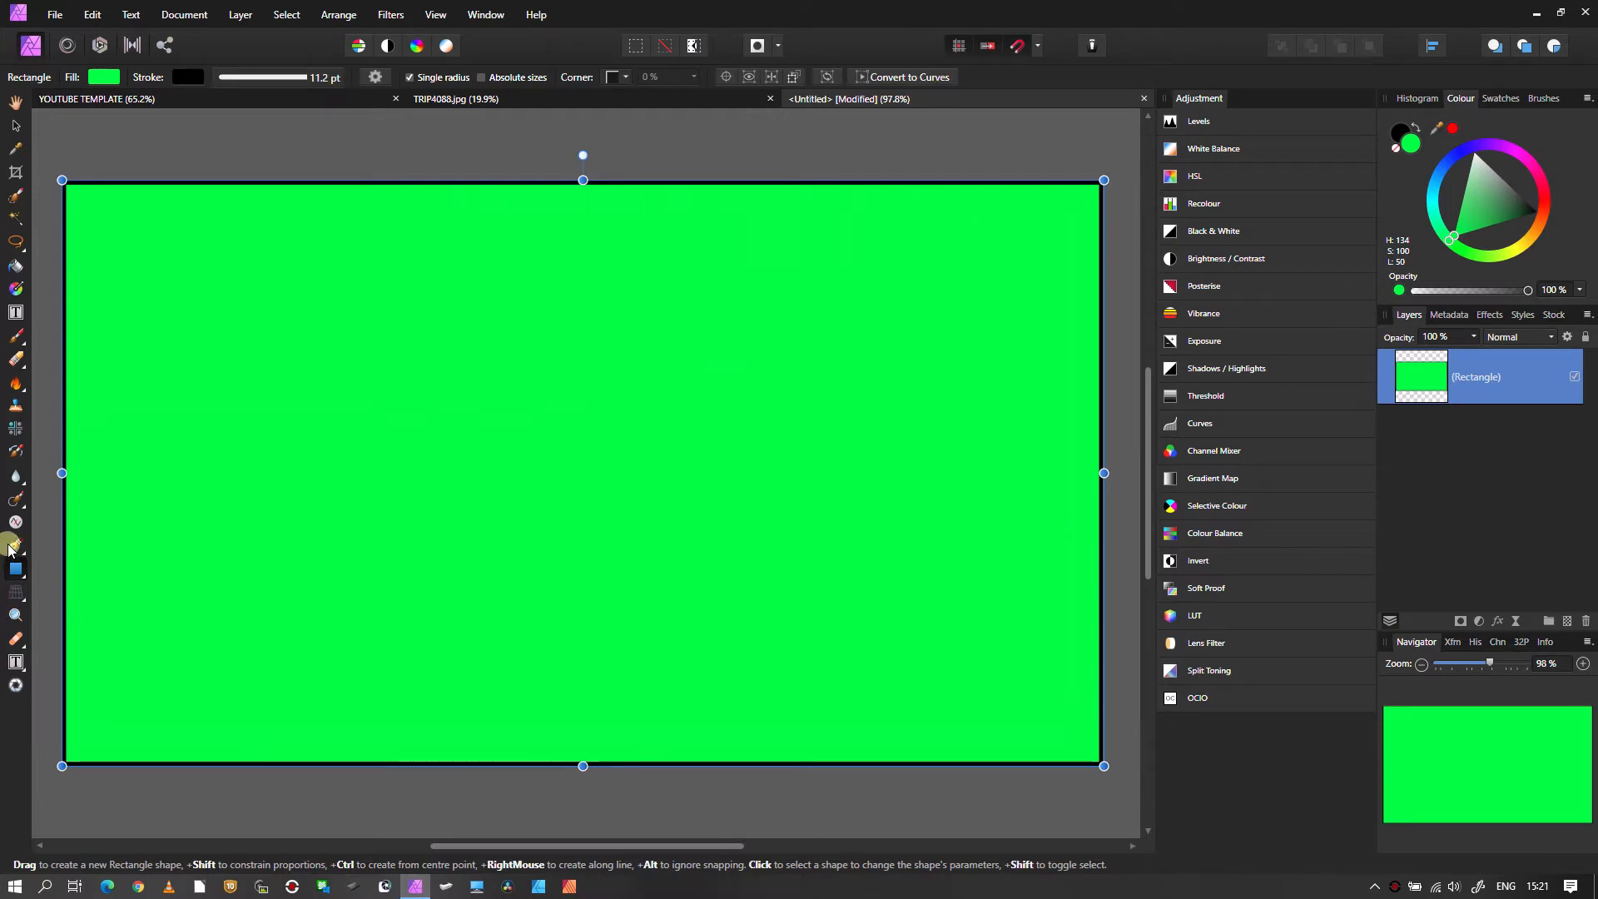
mouse_move(1370, 407)
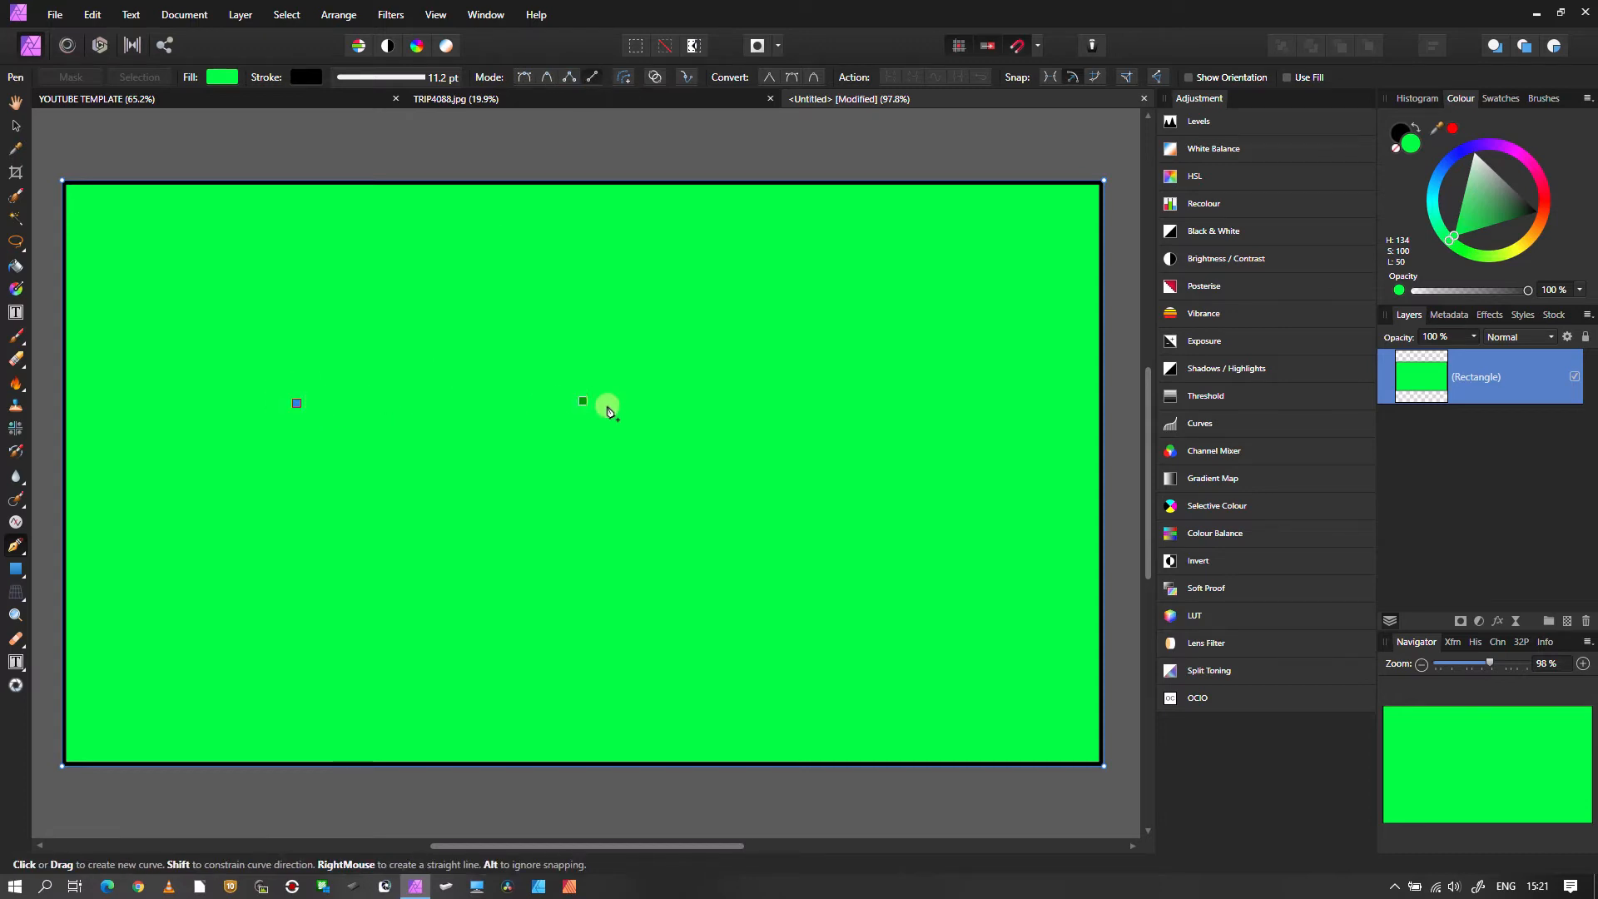
left_click_drag(296, 404, 609, 404)
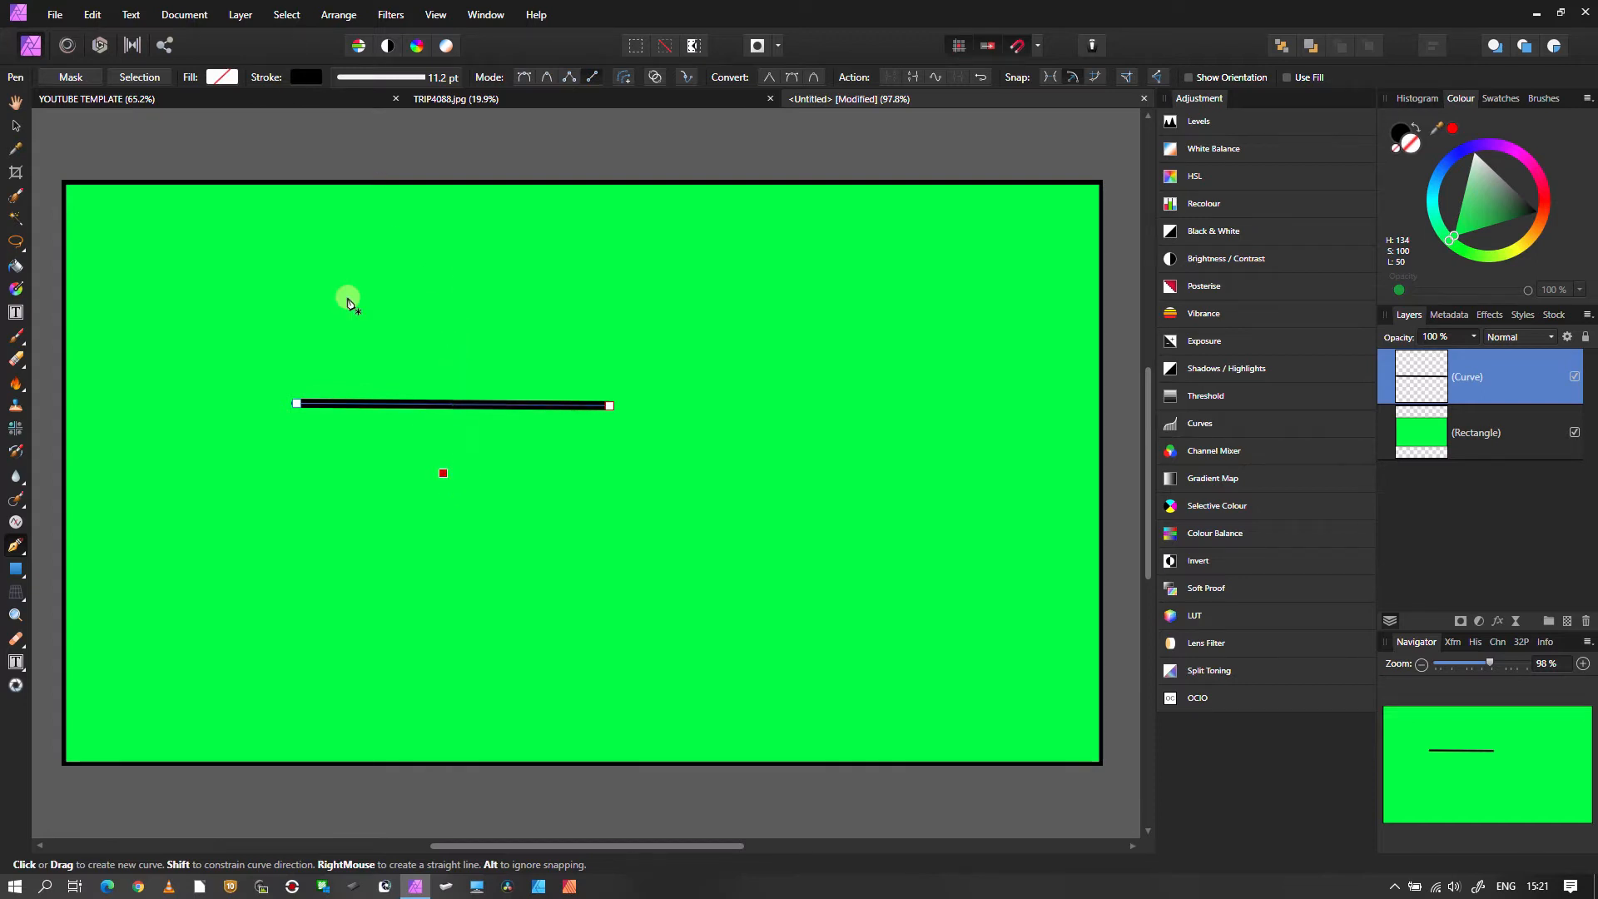
- Set the black line's stroke width to 36.5 pt and try the flat, square and other cap styles
left_click(395, 77)
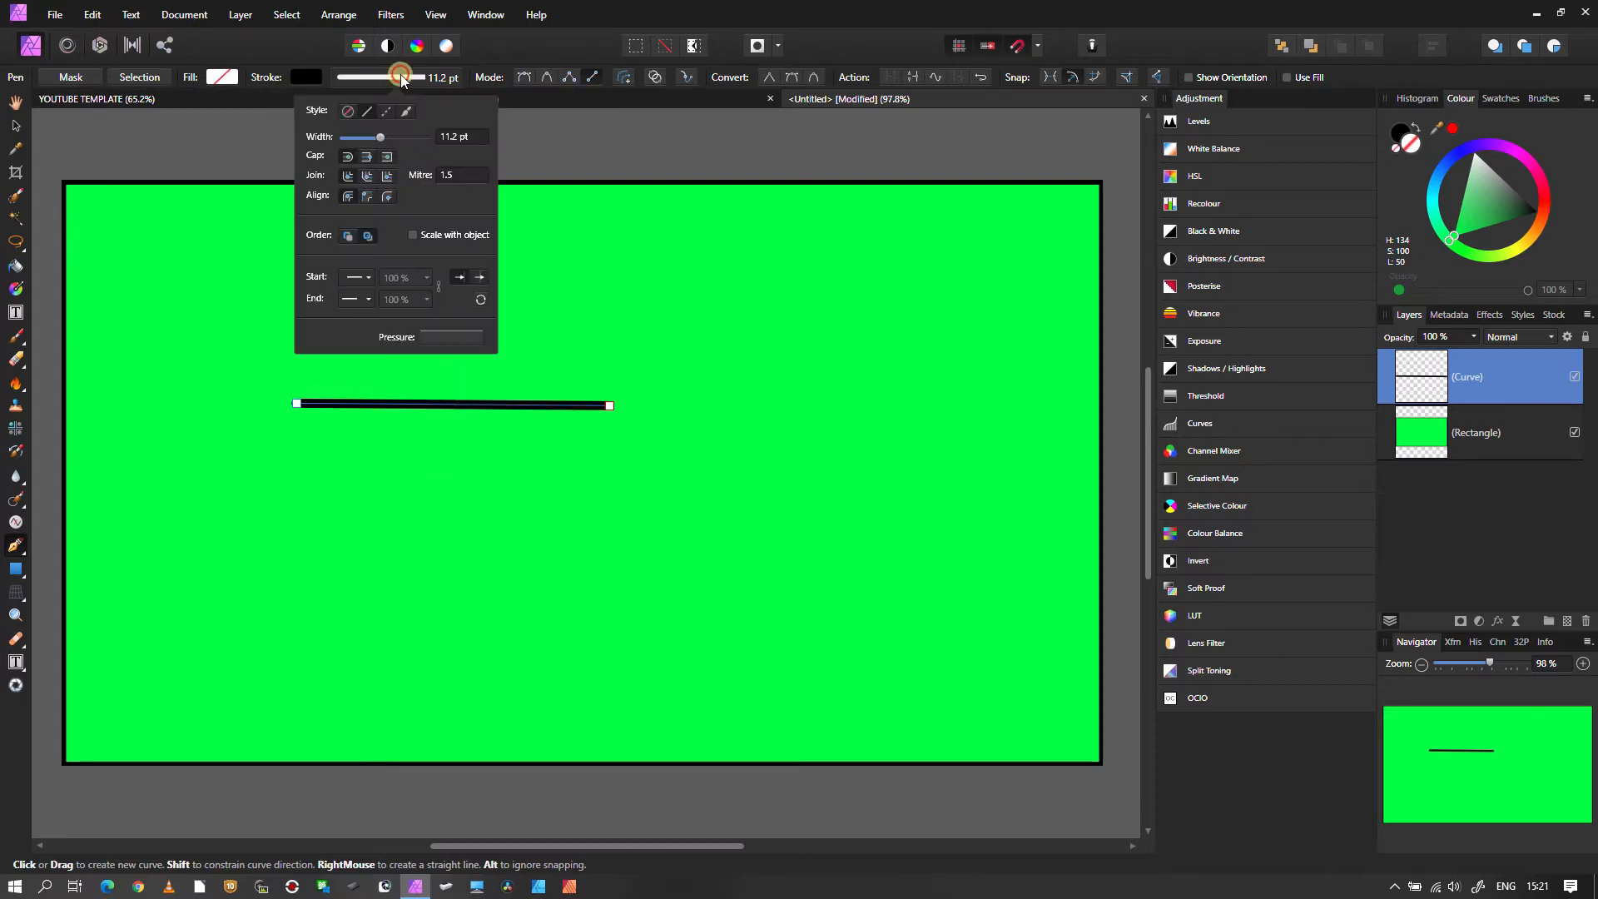
left_click_drag(401, 74, 351, 137)
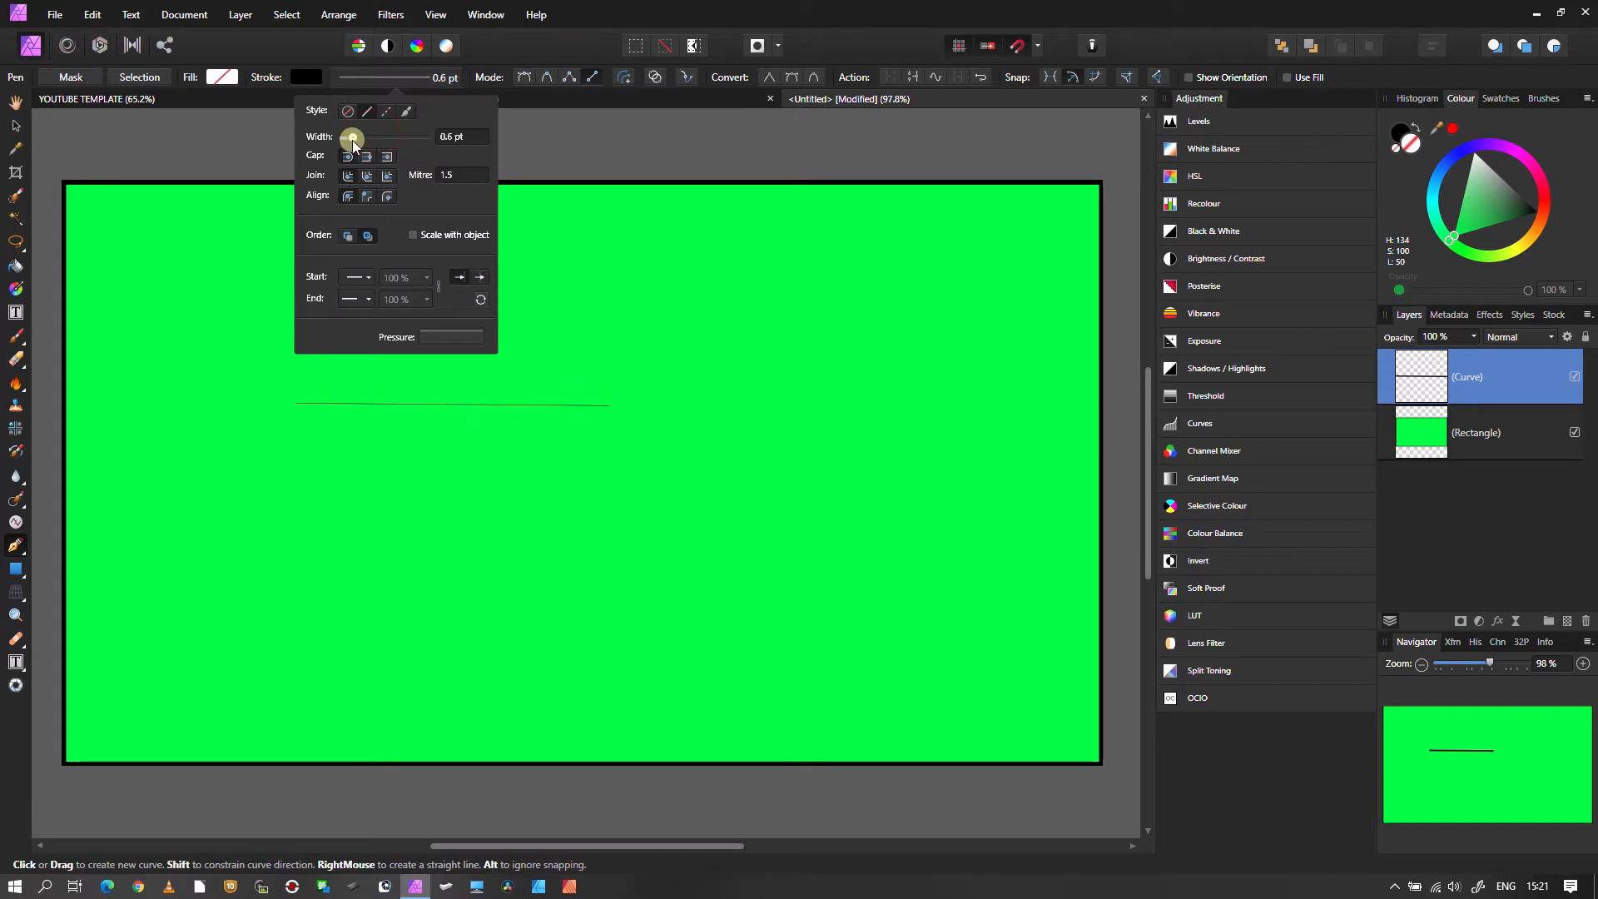
left_click_drag(351, 137, 404, 137)
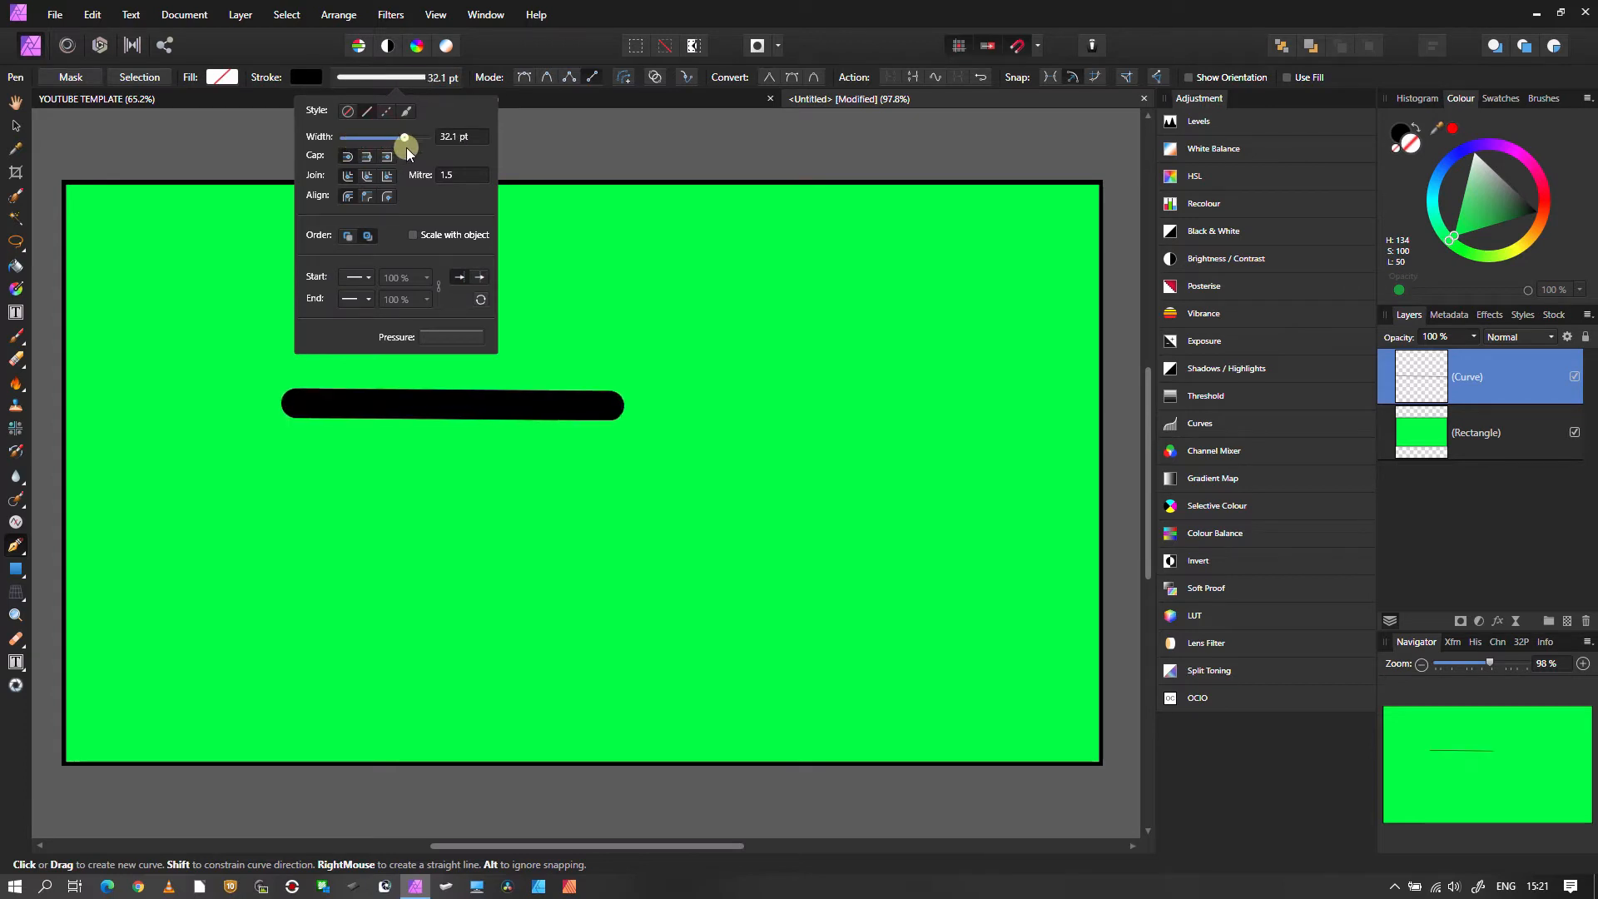
left_click_drag(404, 136, 358, 136)
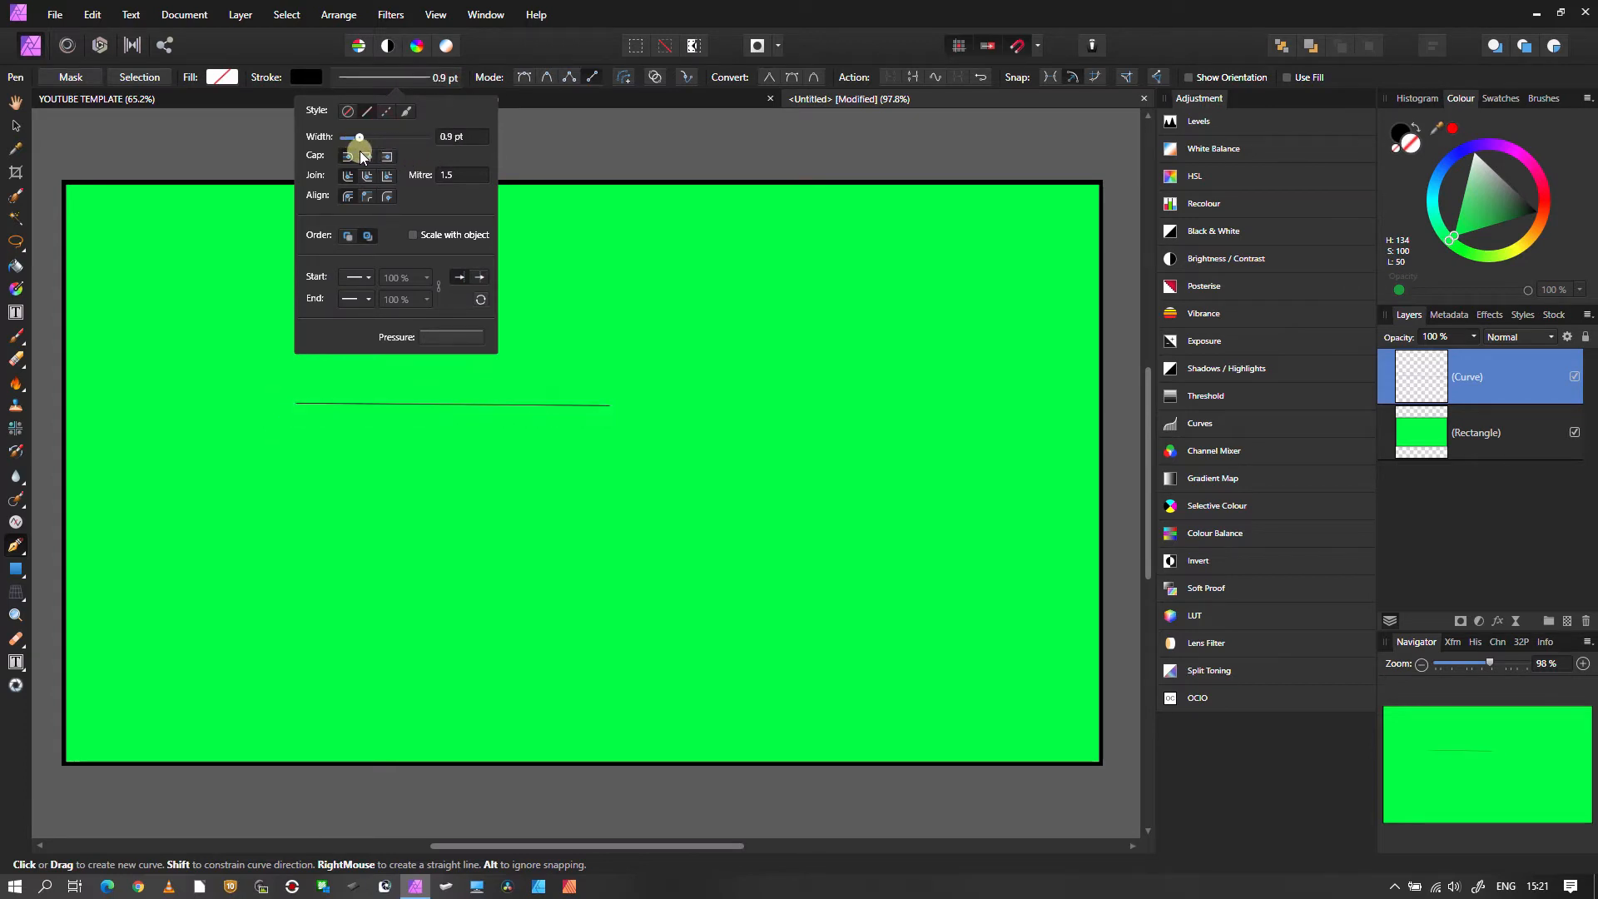
left_click_drag(358, 137, 403, 137)
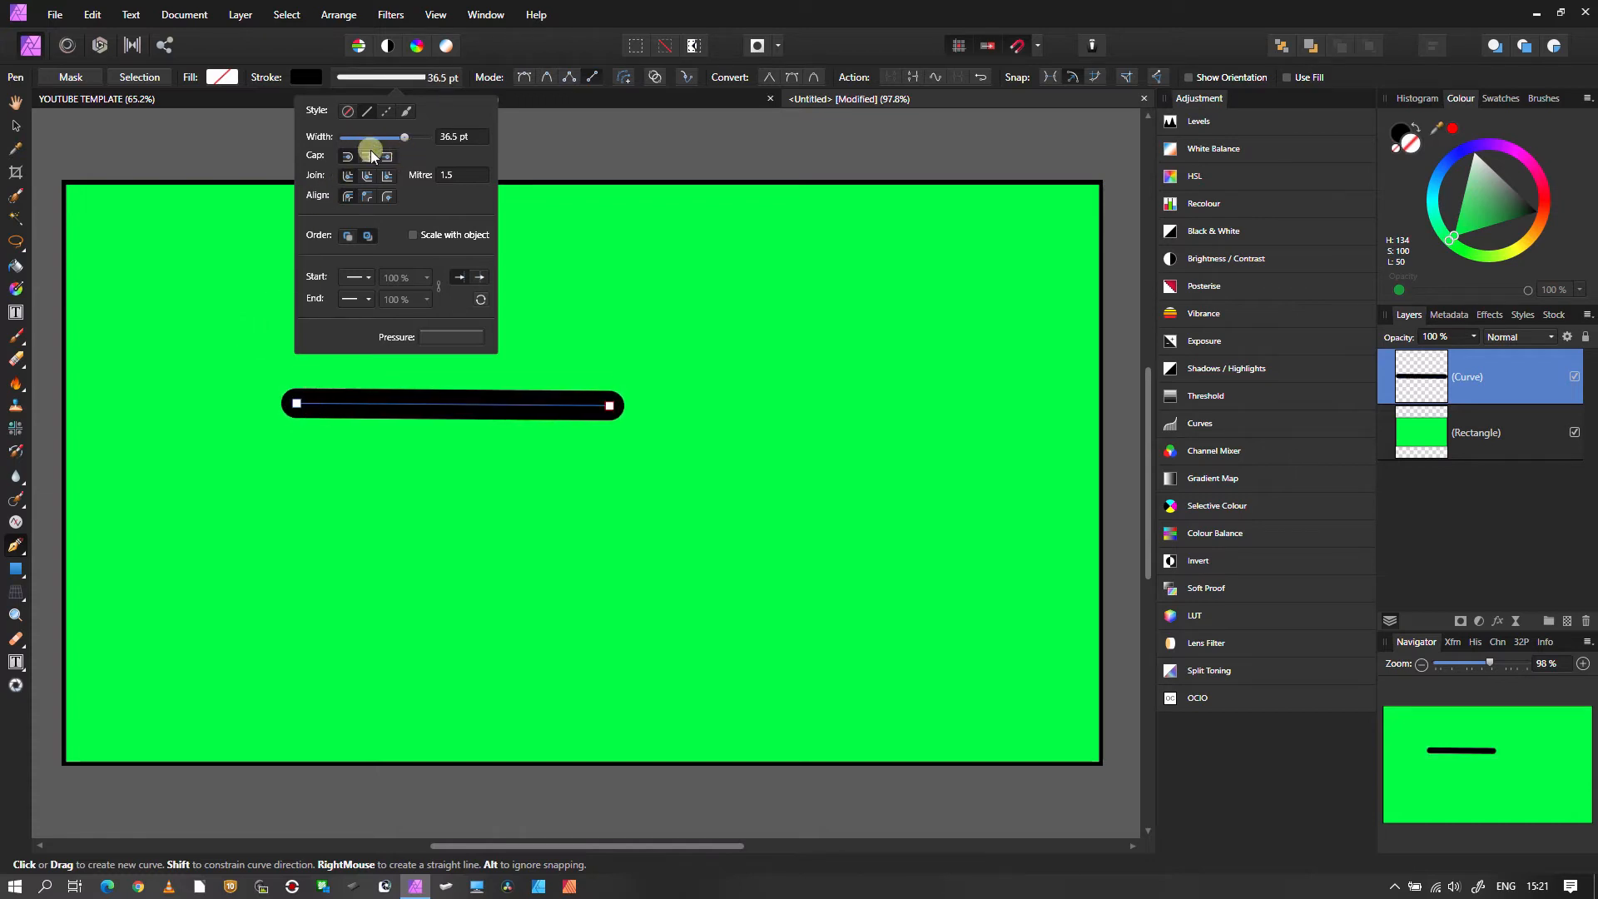
left_click(367, 156)
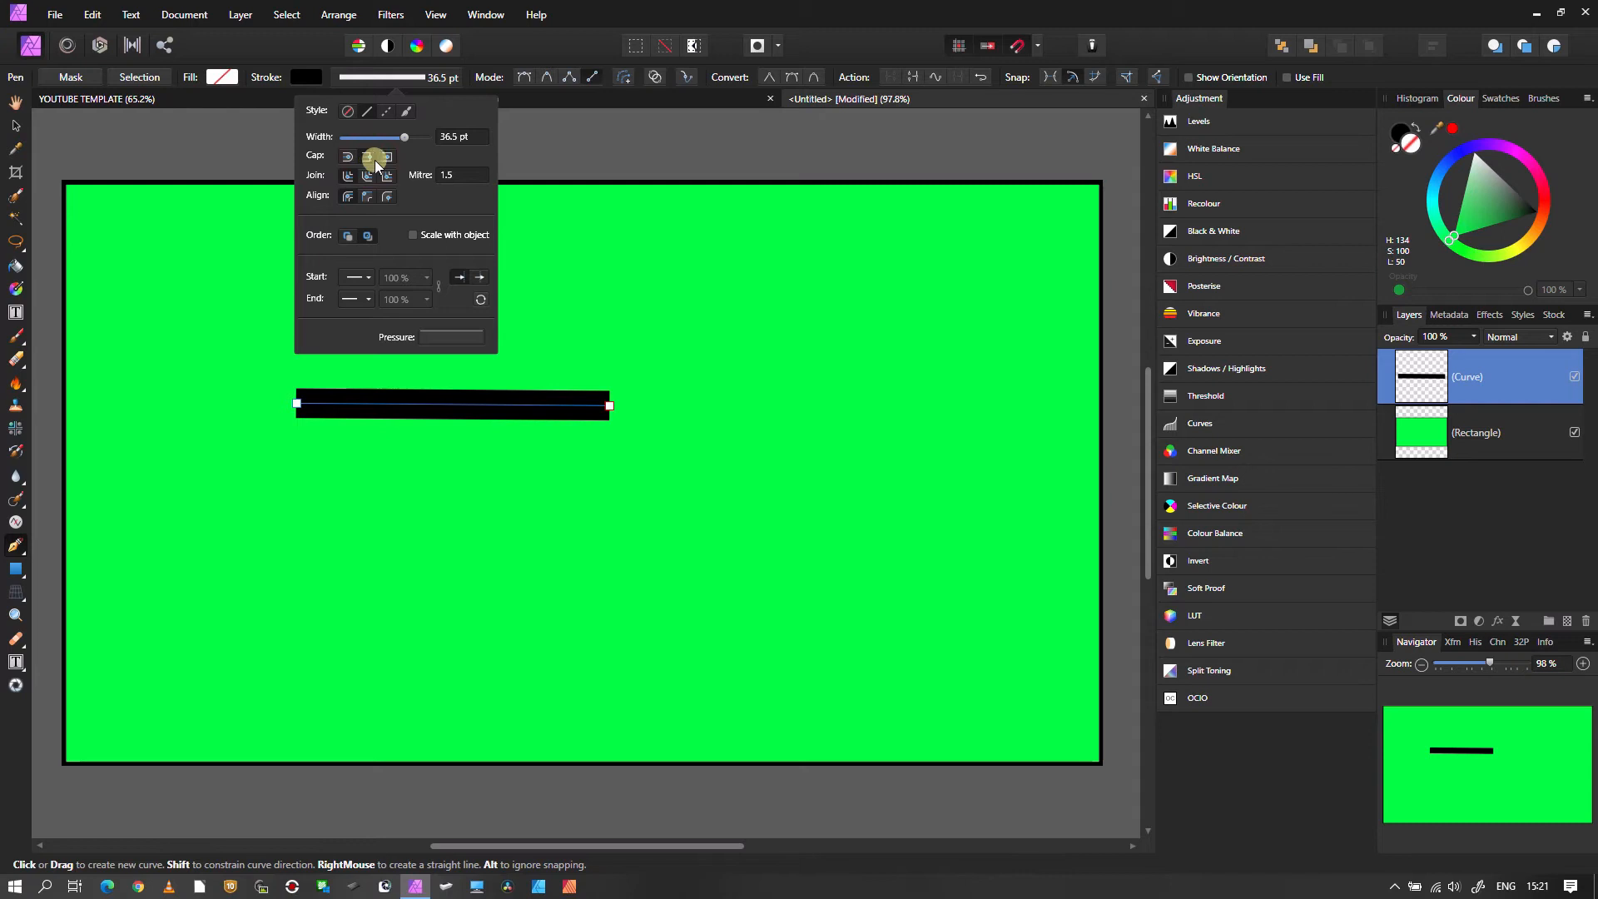
left_click(384, 156)
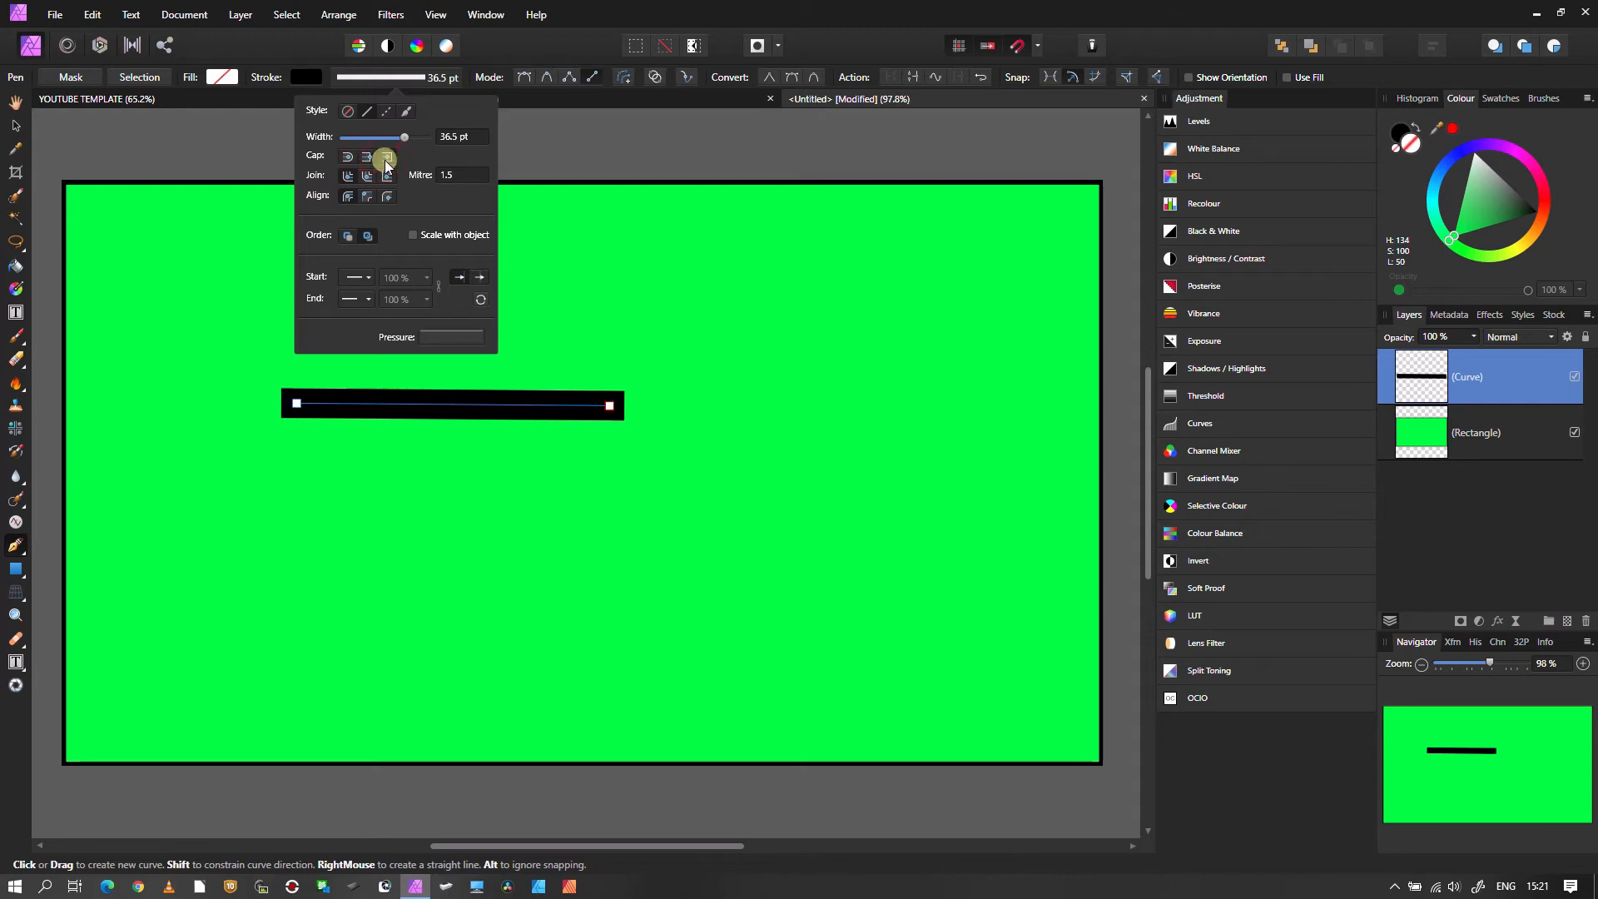
left_click(346, 157)
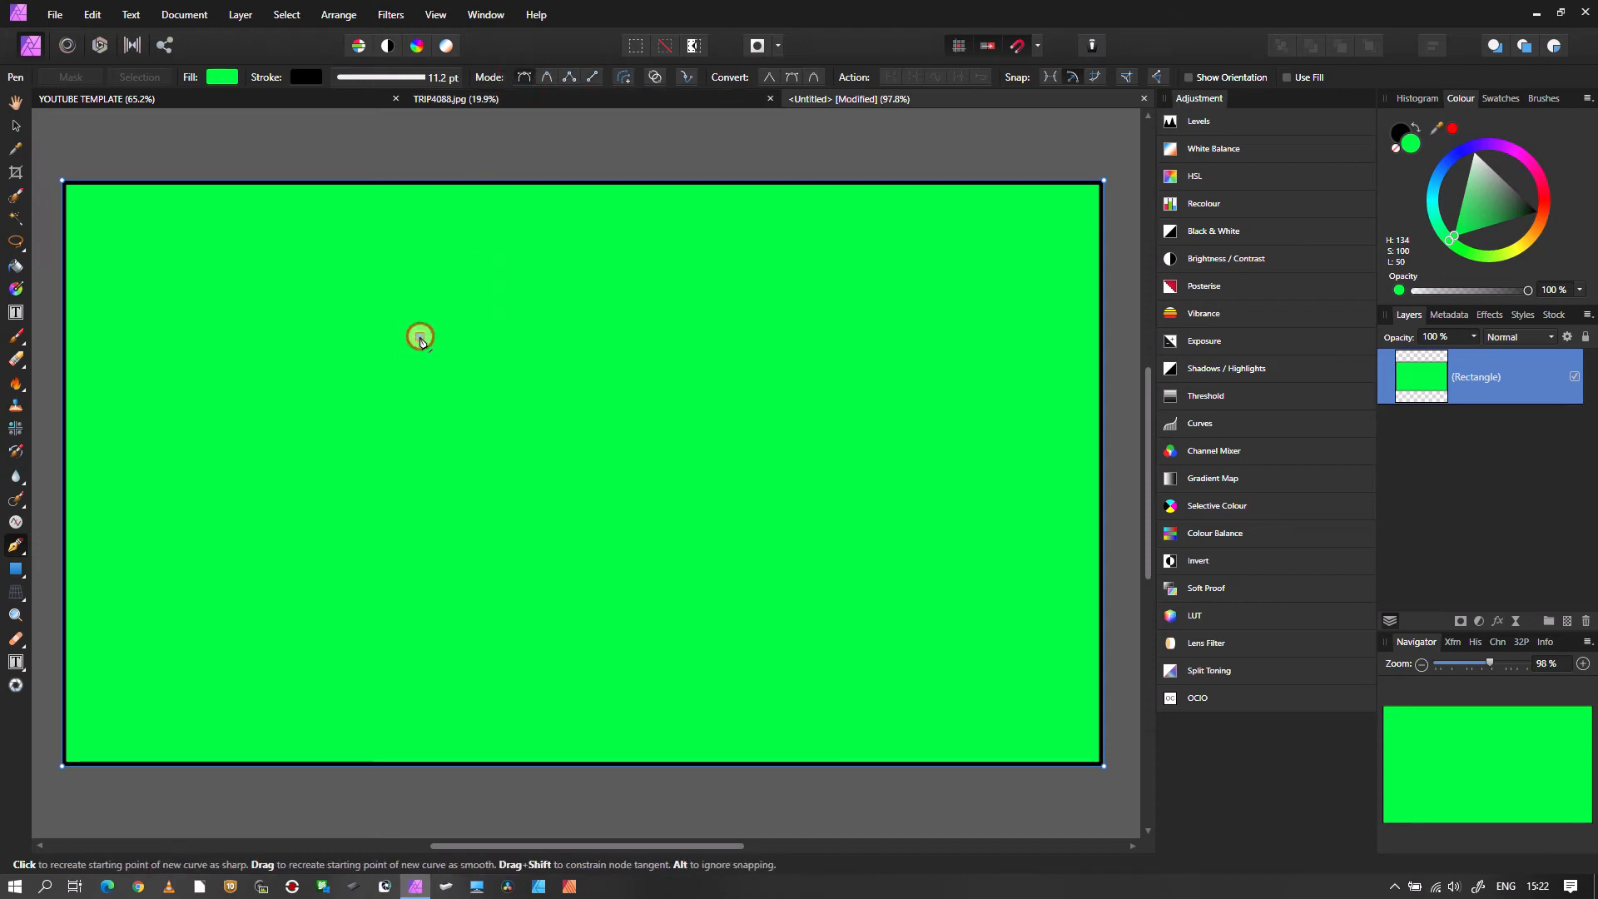
- Start tracing the question-mark curve with the Pen Tool on the green canvas
left_click_drag(418, 337, 476, 295)
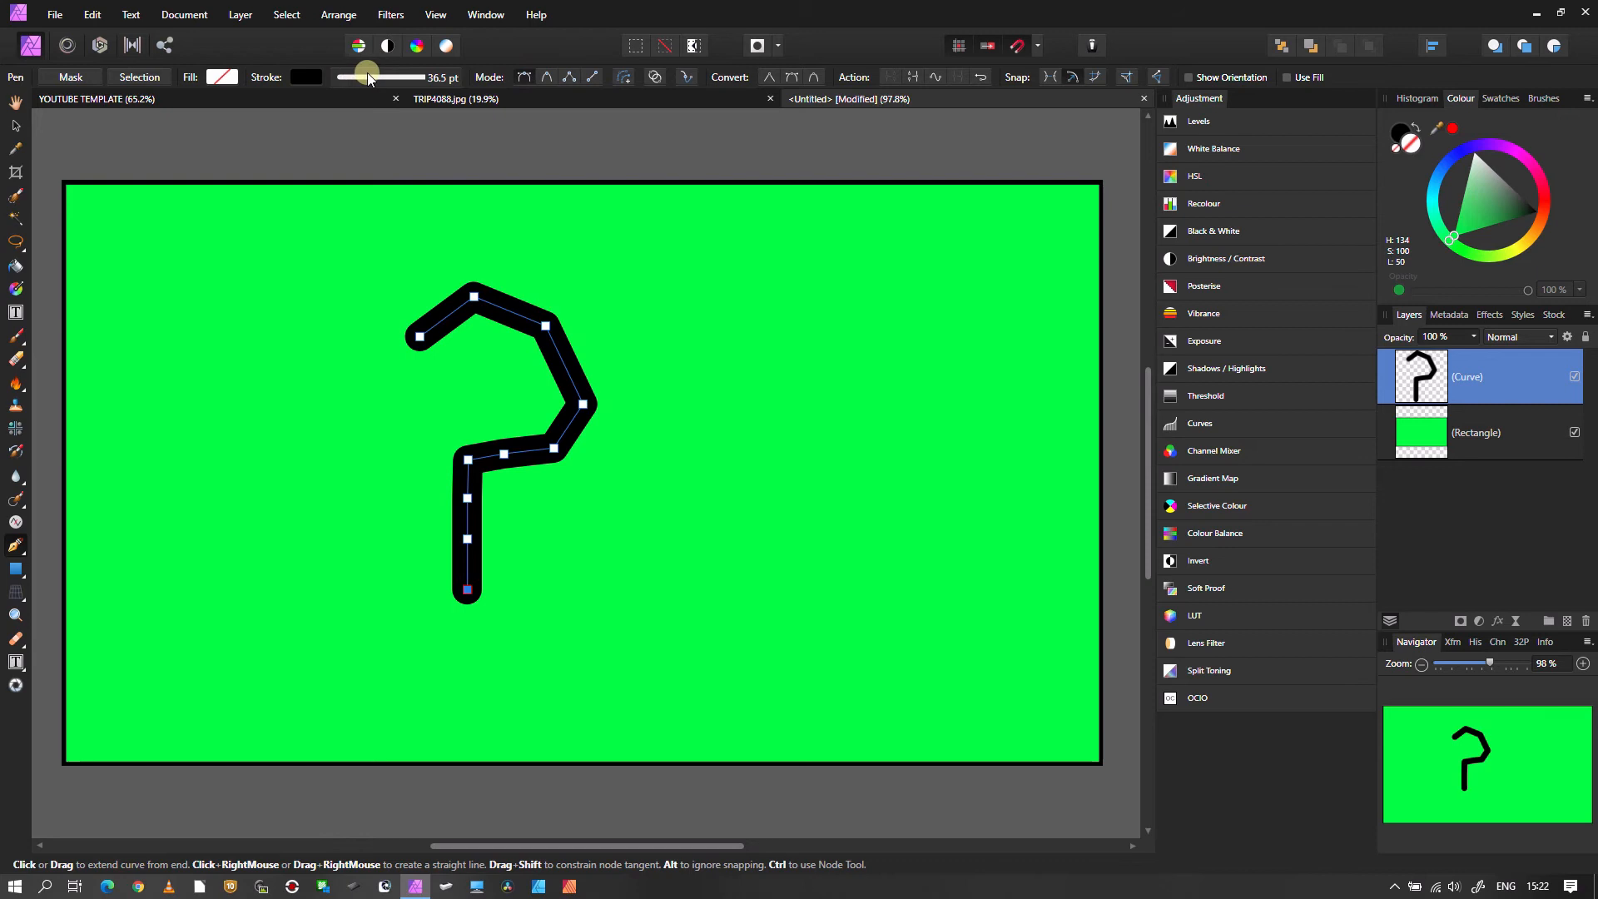
- Change the question mark's stroke colour from black to red
left_click(369, 75)
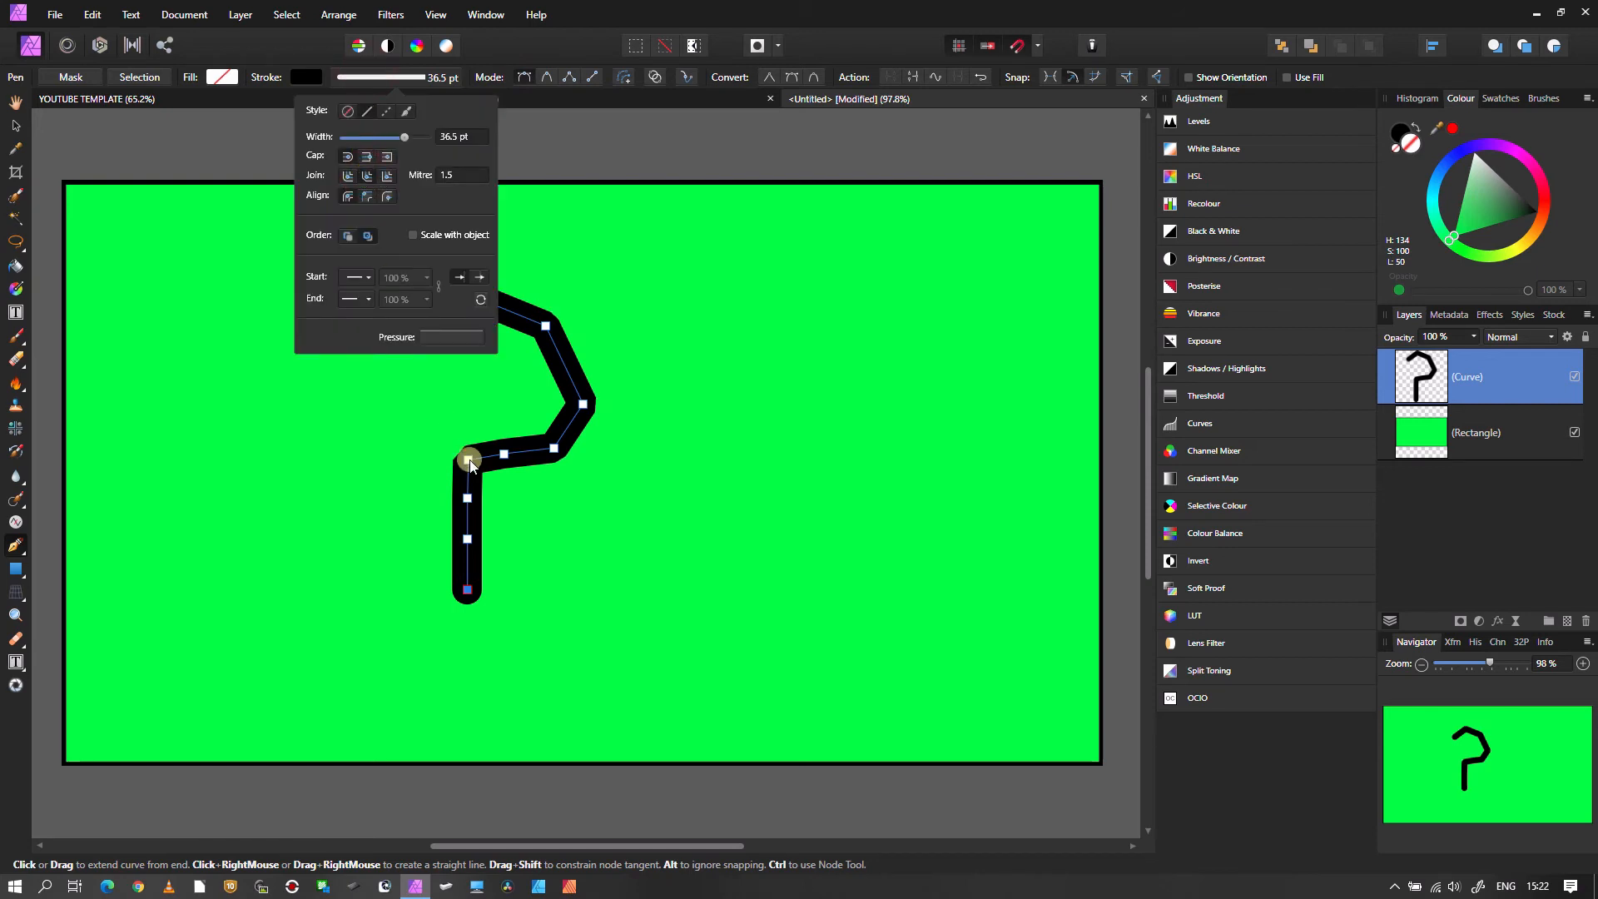
left_click(348, 197)
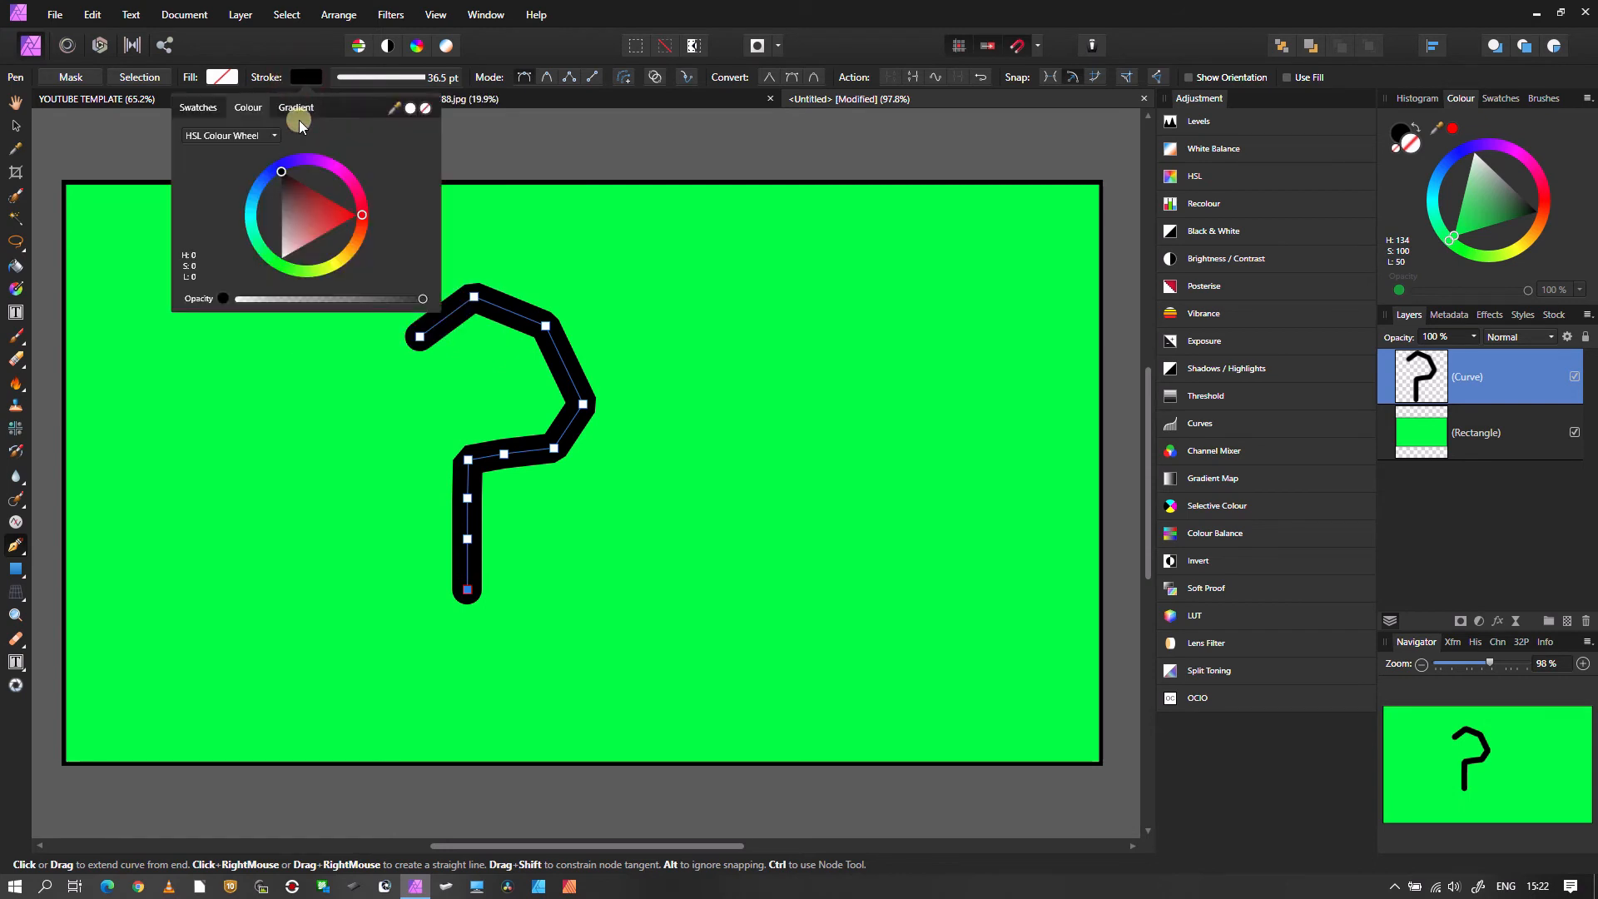
left_click(348, 248)
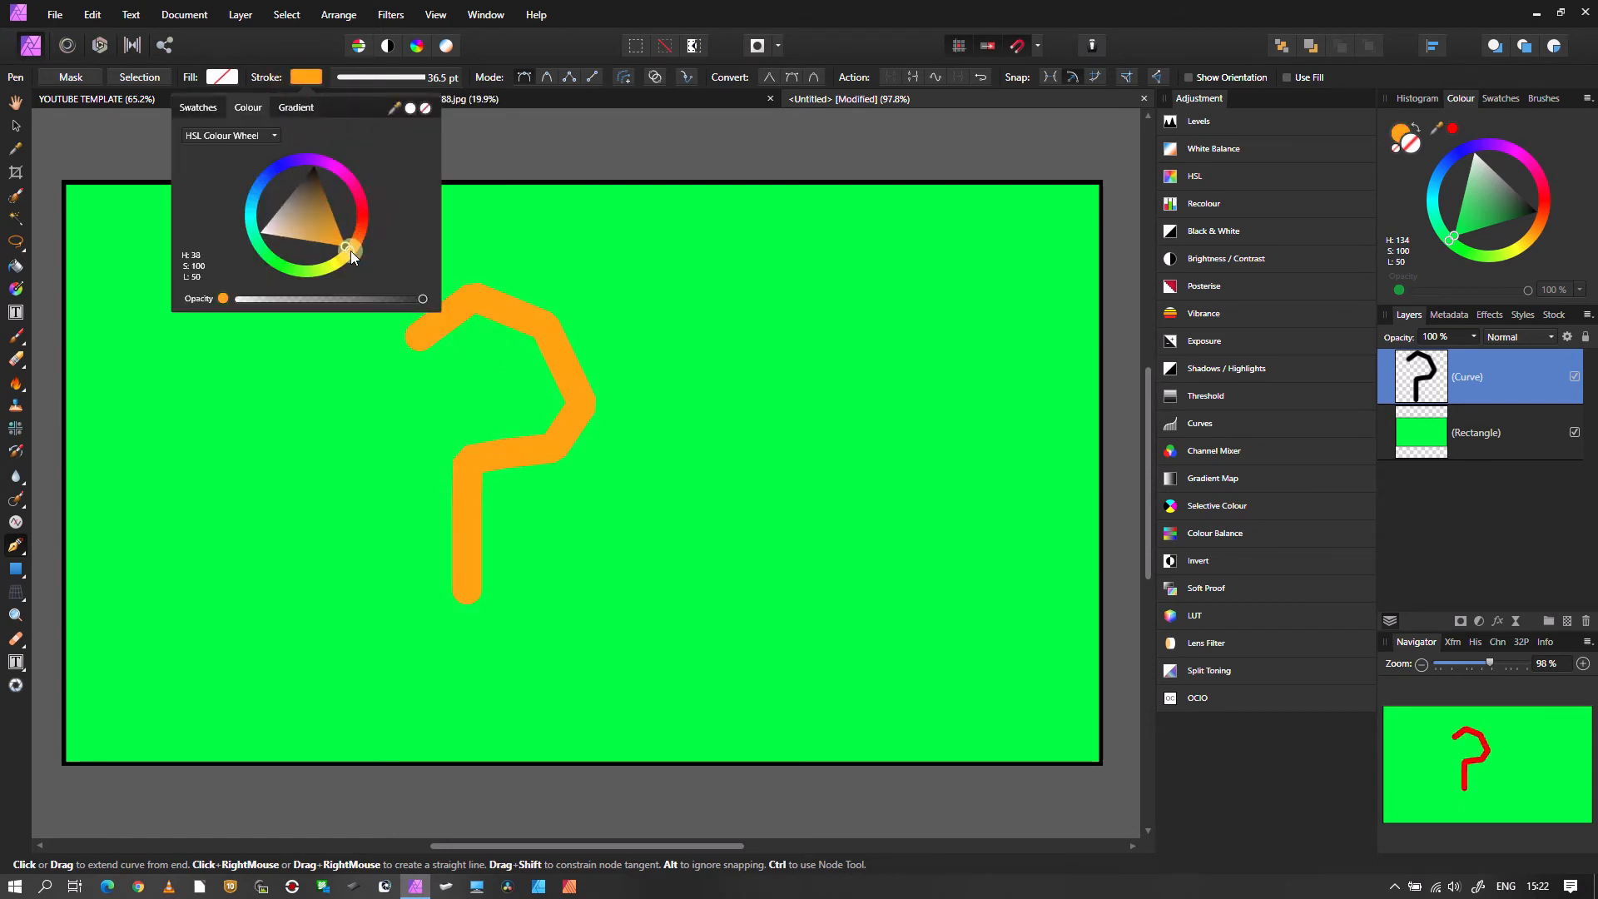
left_click(355, 211)
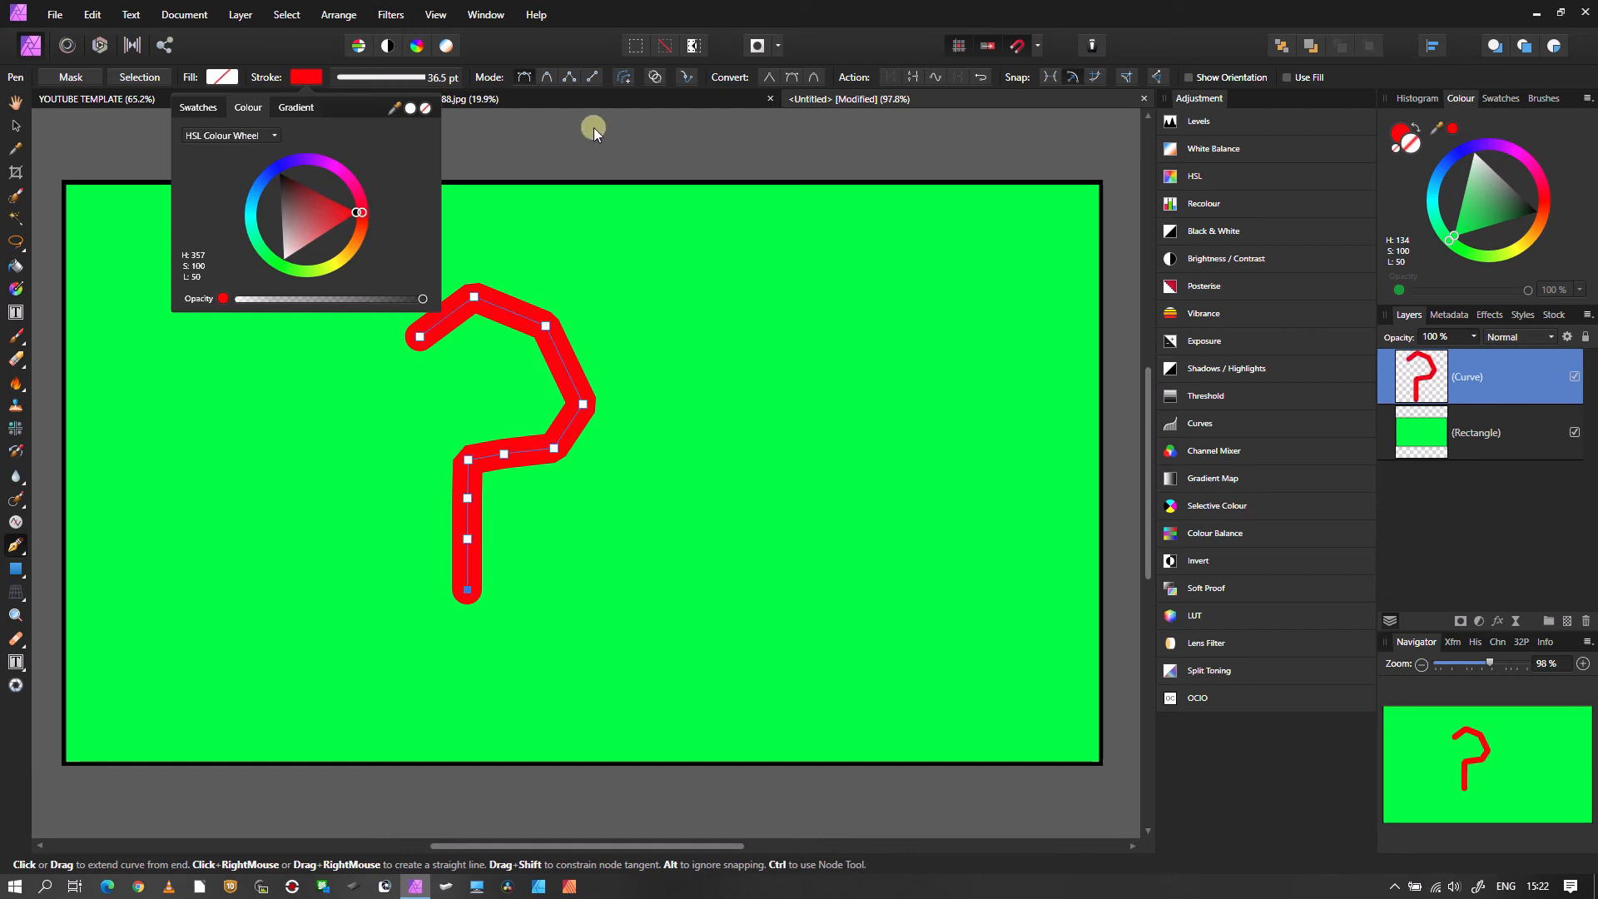
left_click(473, 683)
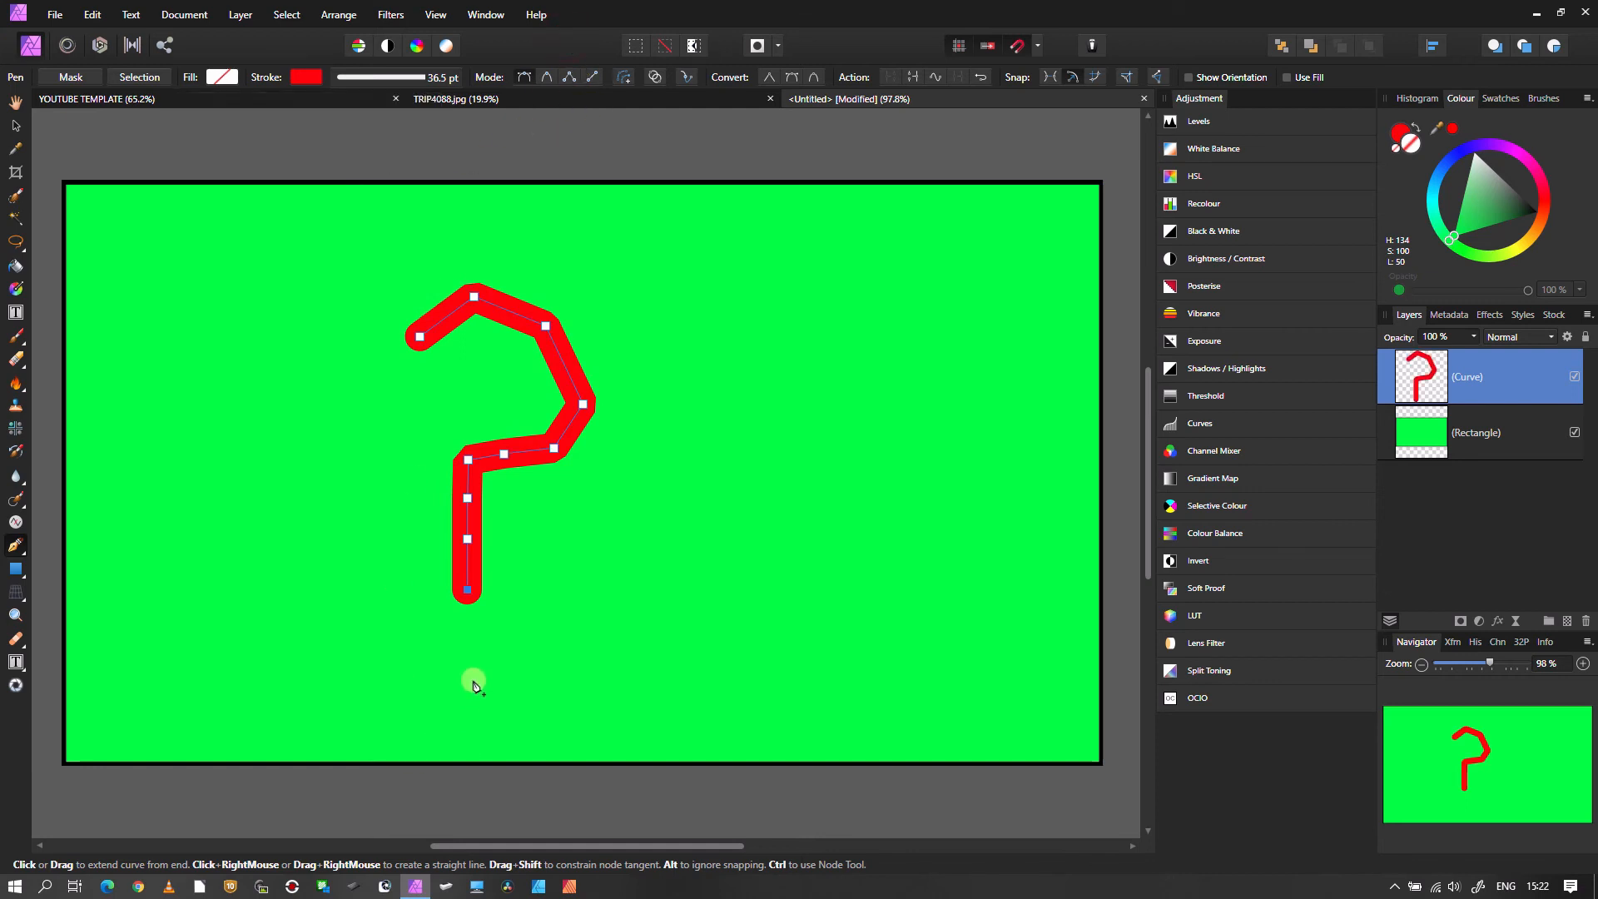
mouse_move(130, 422)
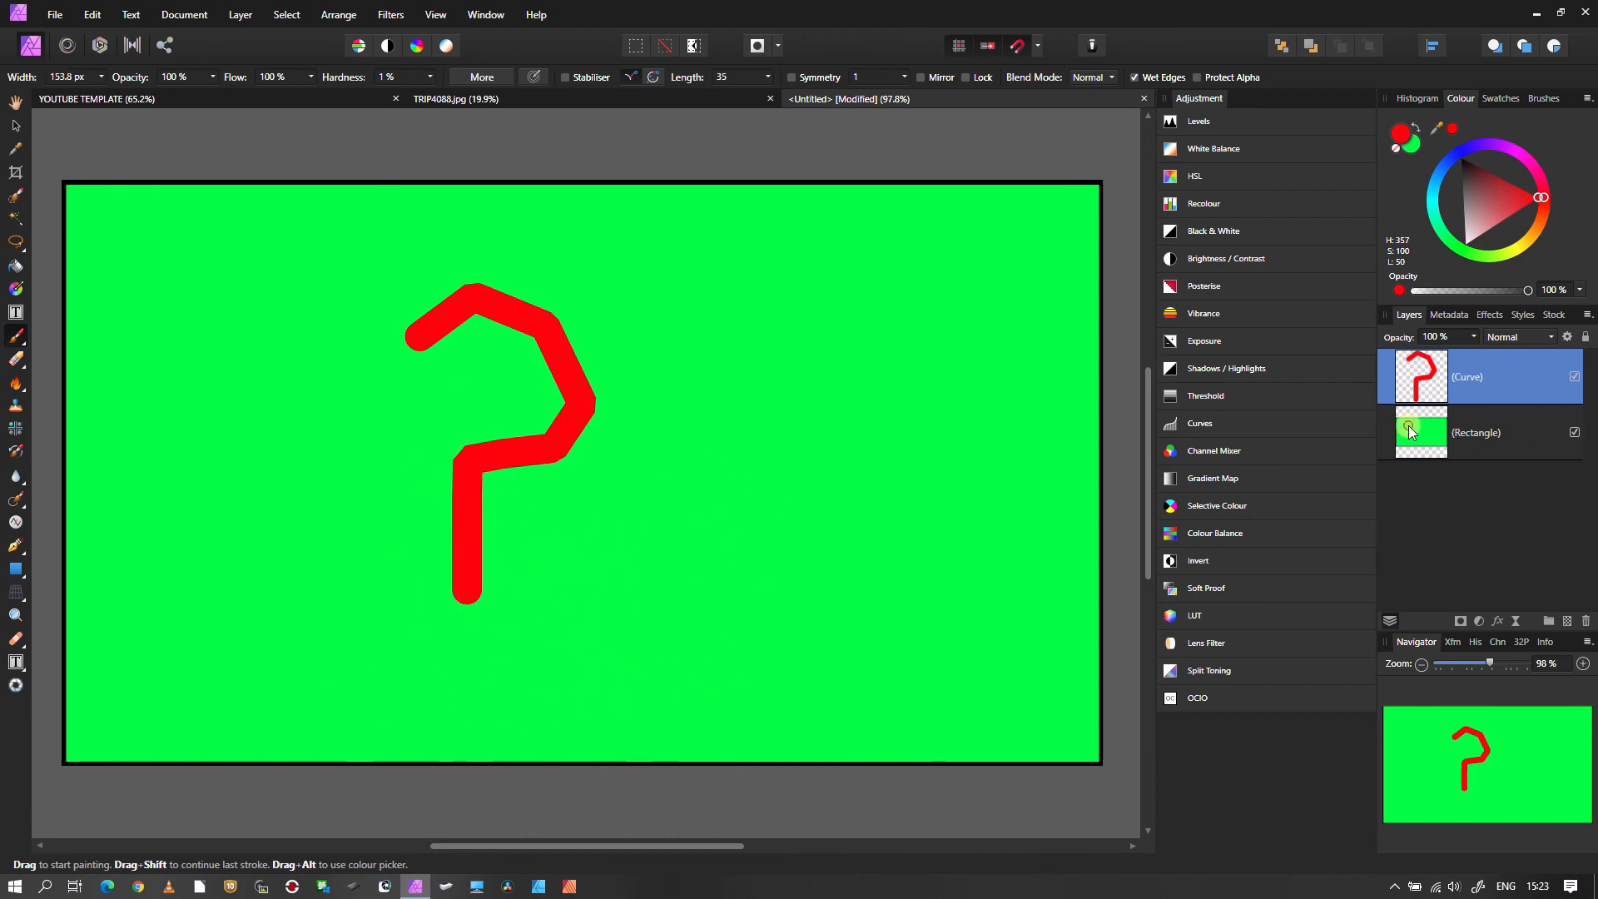
- Select the green Rectangle layer in the Layers panel as the painting target
left_click(1476, 432)
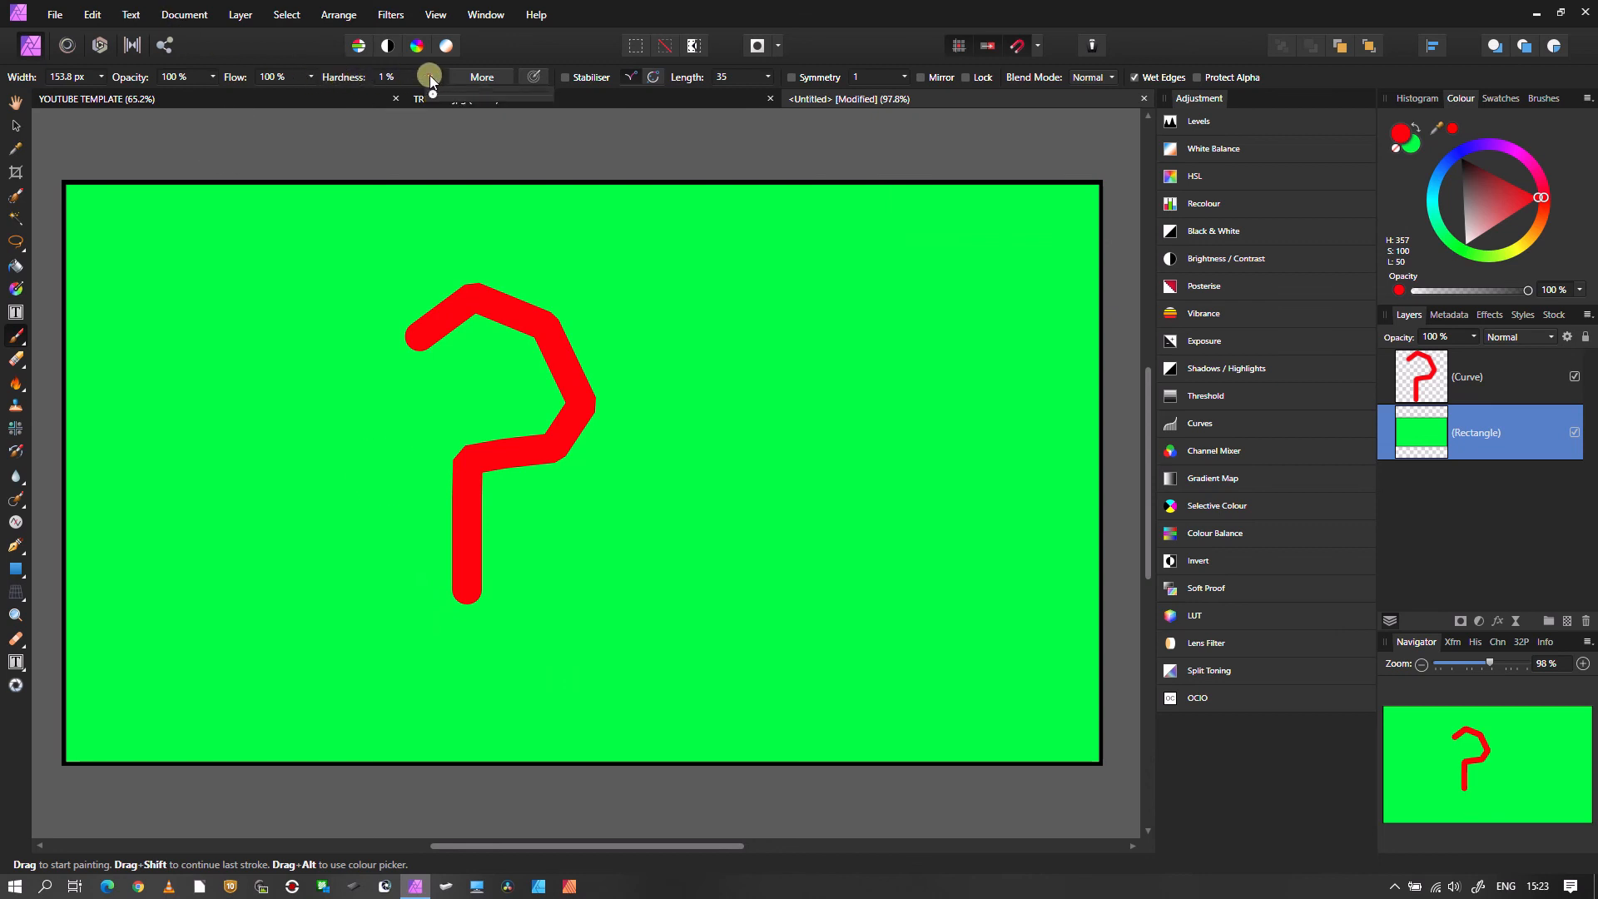
- Set brush hardness to 100% and paint a red dot below the question mark
left_click_drag(428, 73, 548, 94)
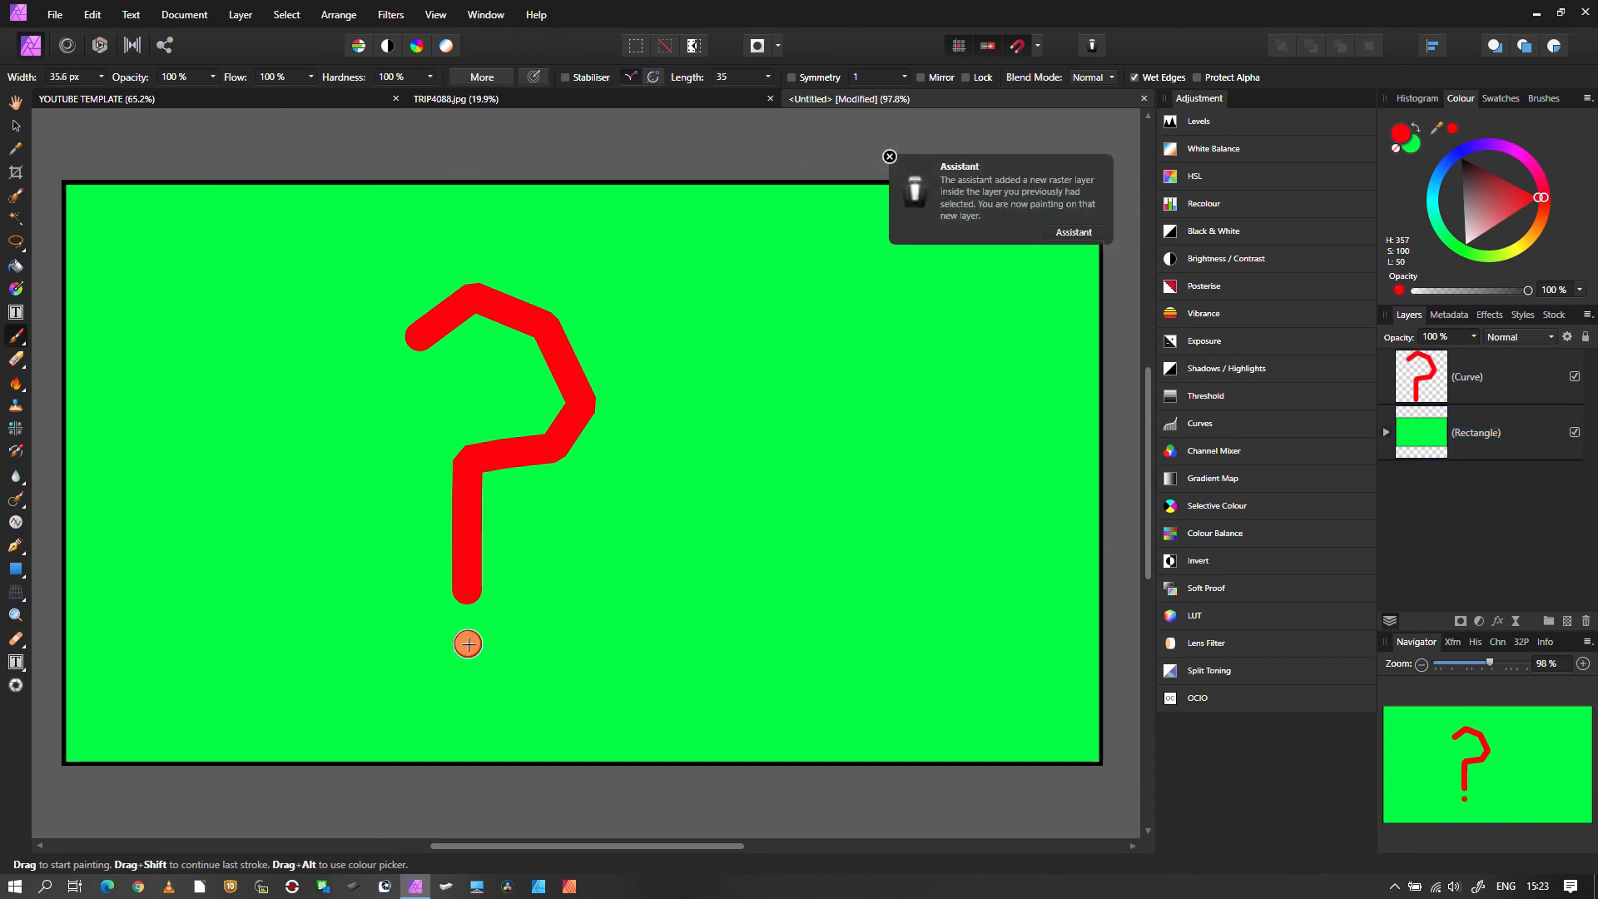
left_click(467, 643)
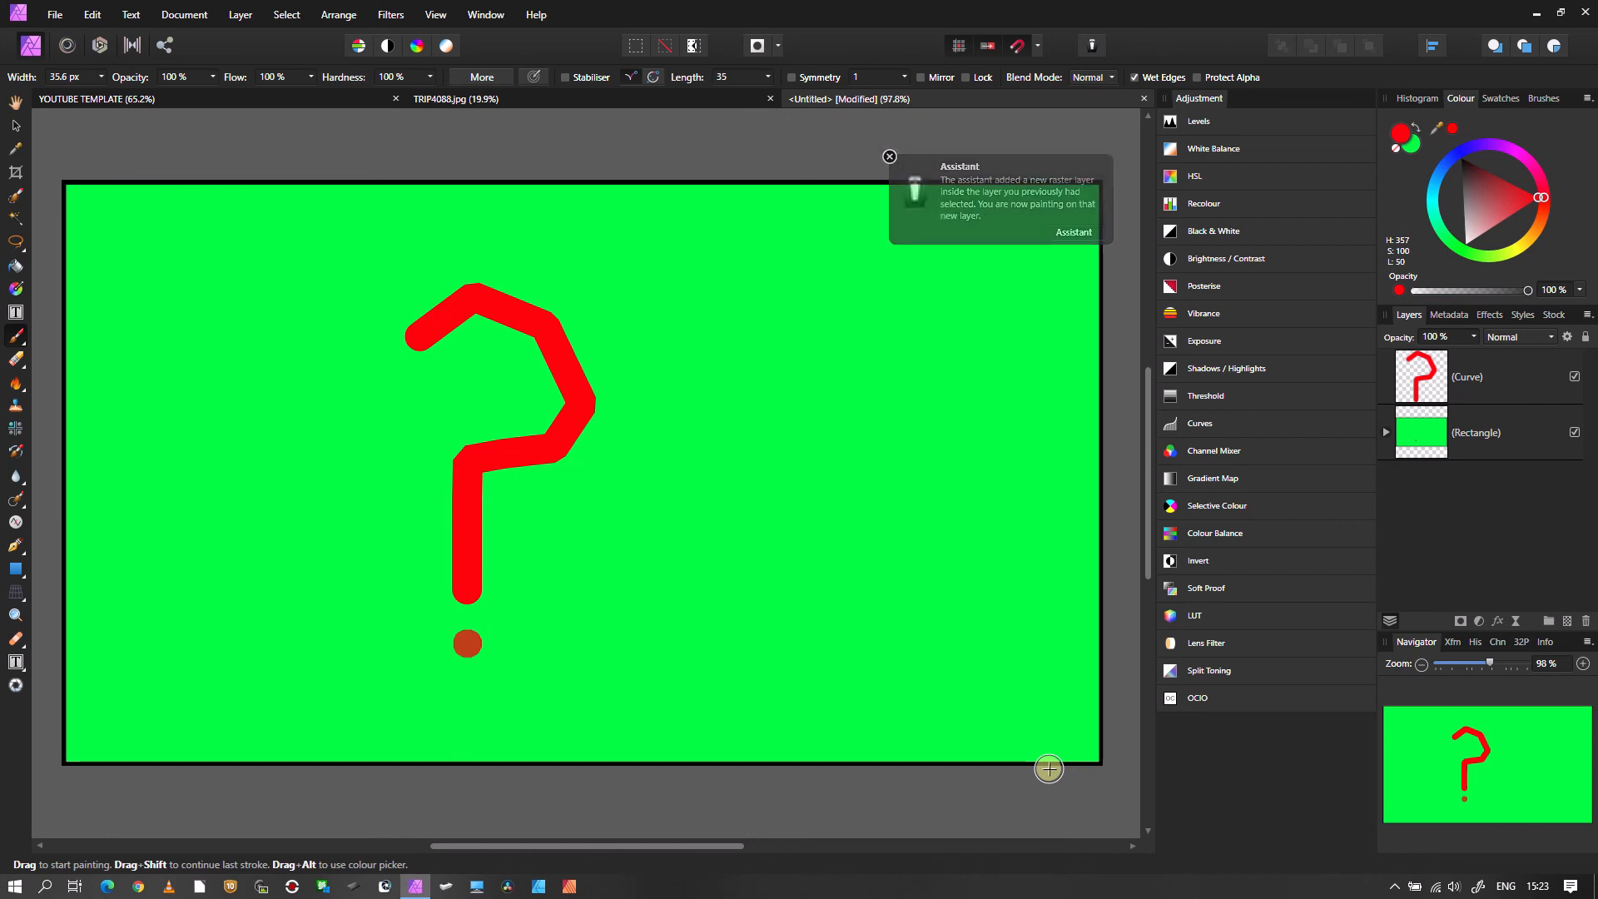
left_click(889, 156)
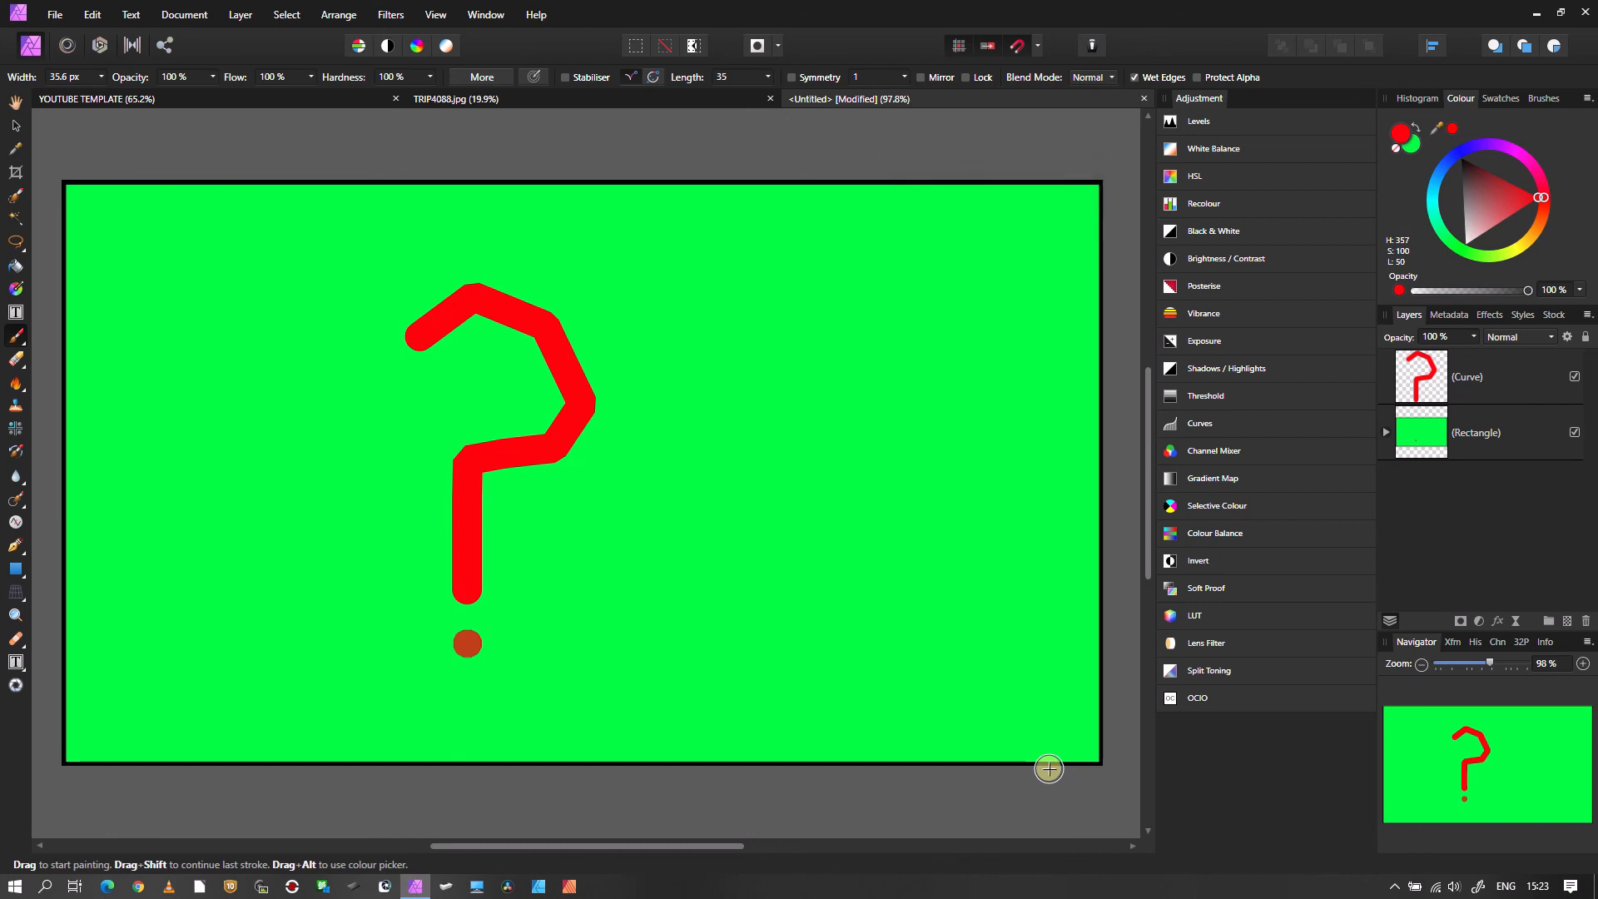